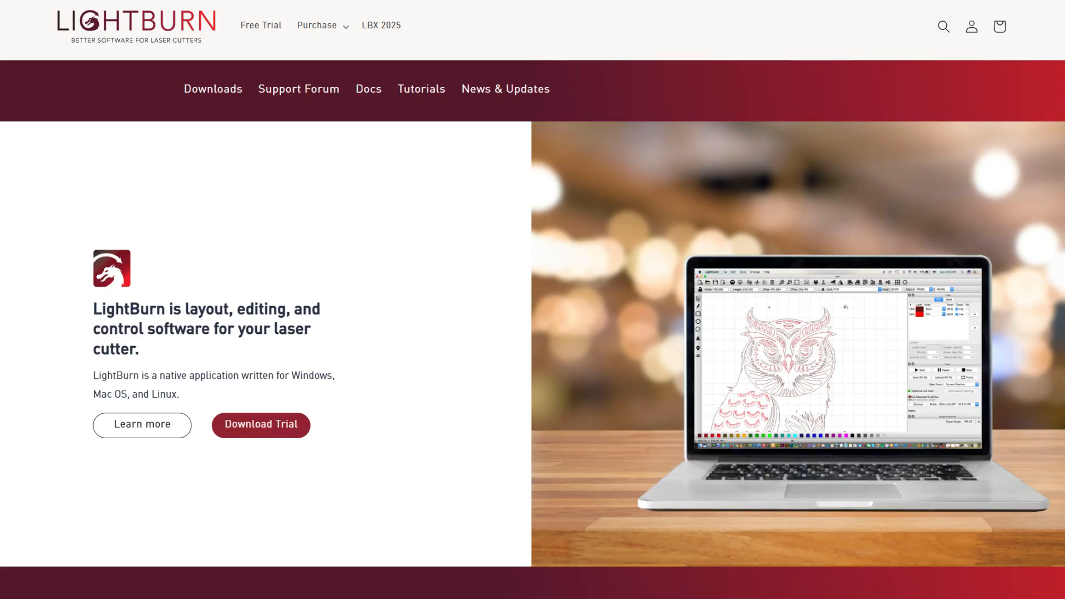
- Place the single-fan side panel flat beside the dual-fan cutout panel on the workplane
left_click(316, 26)
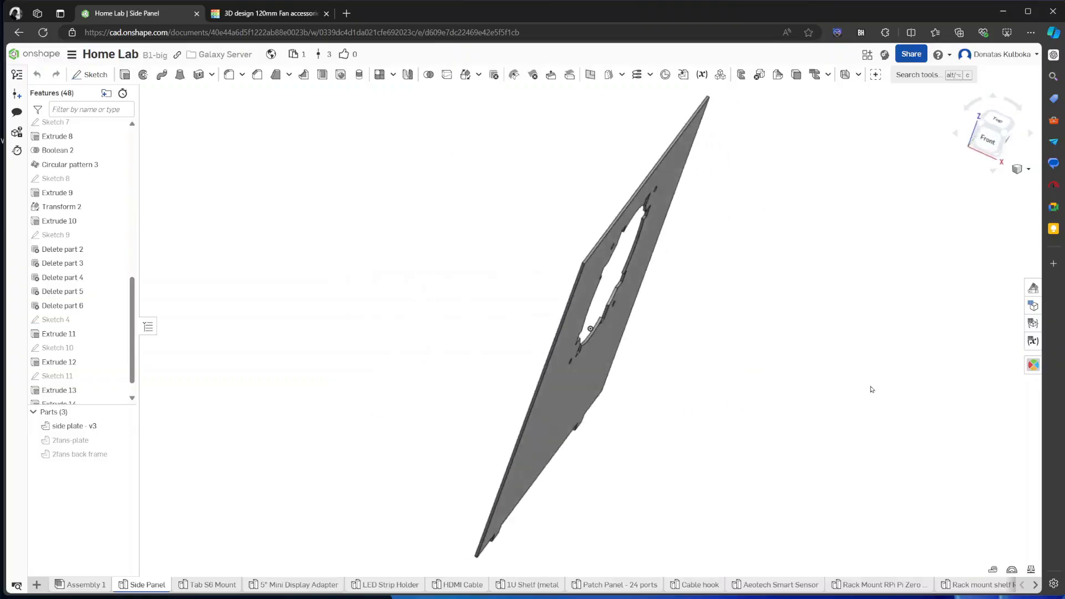
left_click(267, 13)
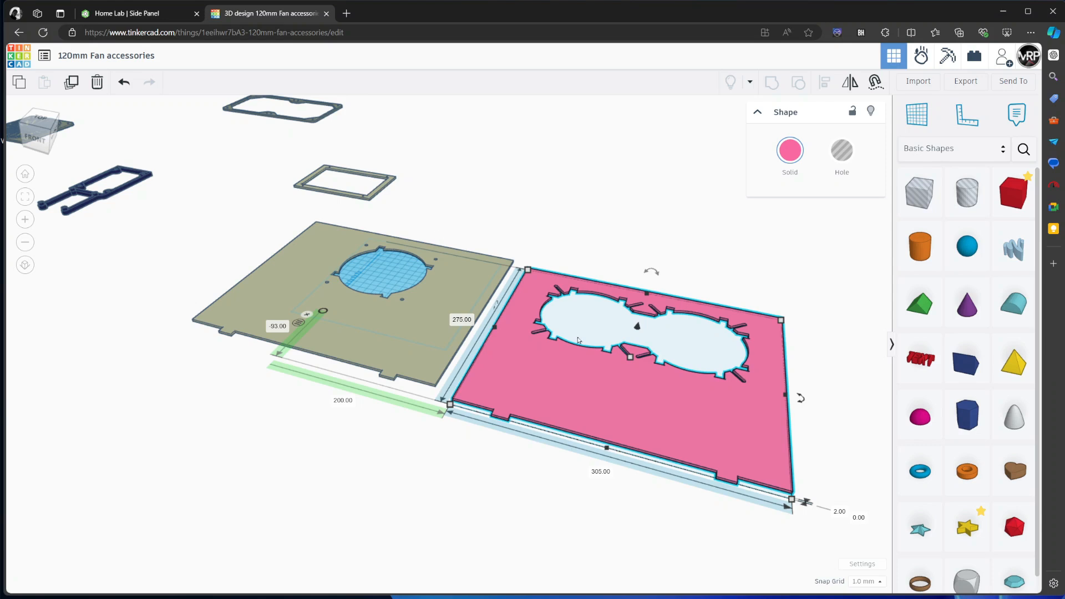
left_click(401, 324)
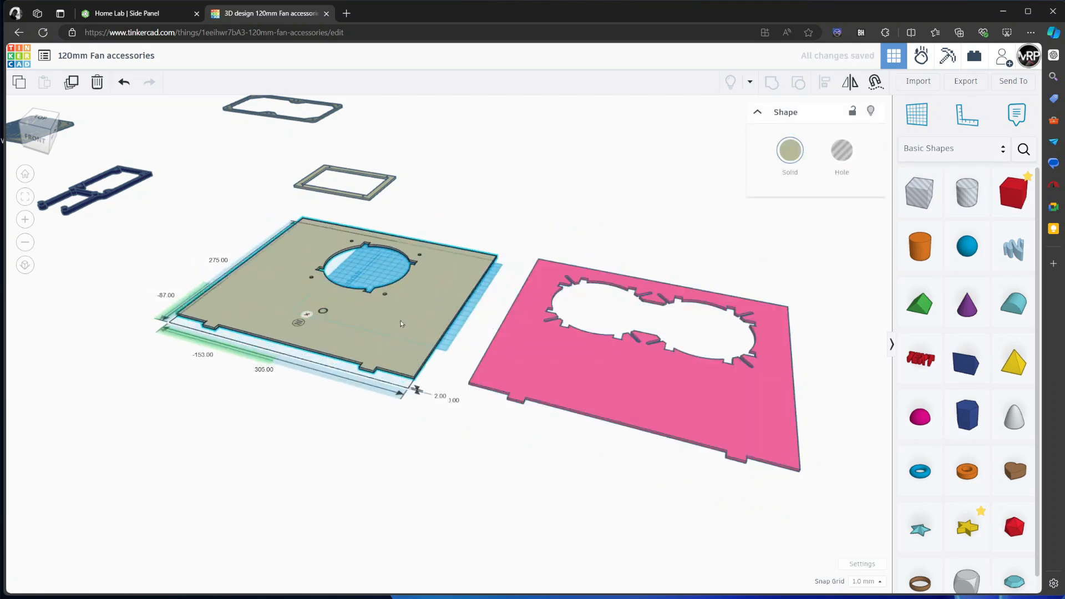